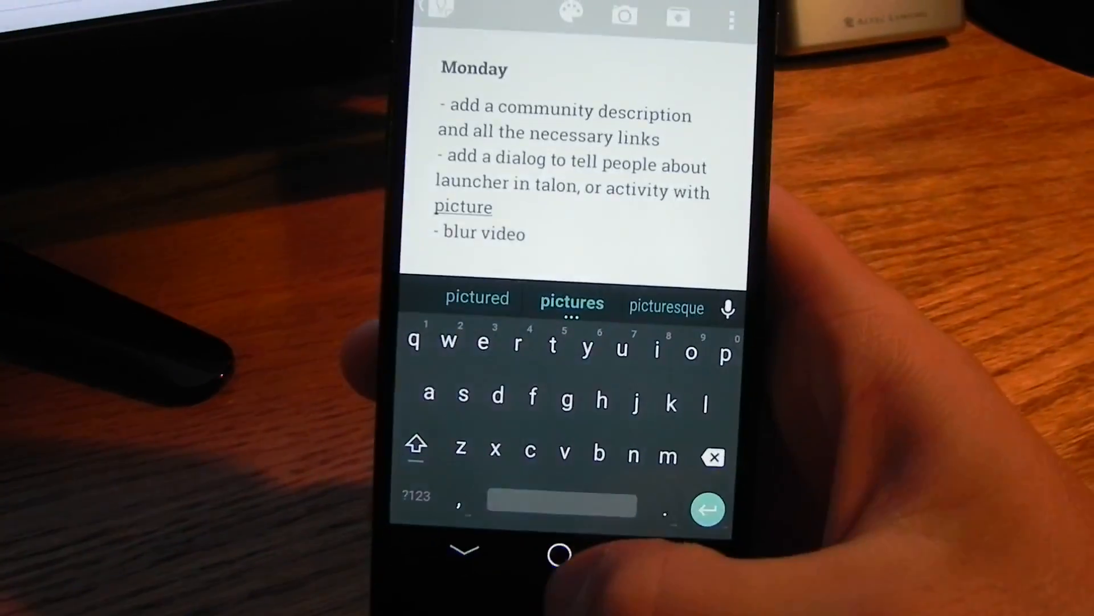
Leave the notes app and bring up the Talon Twitter timeline page
click(559, 553)
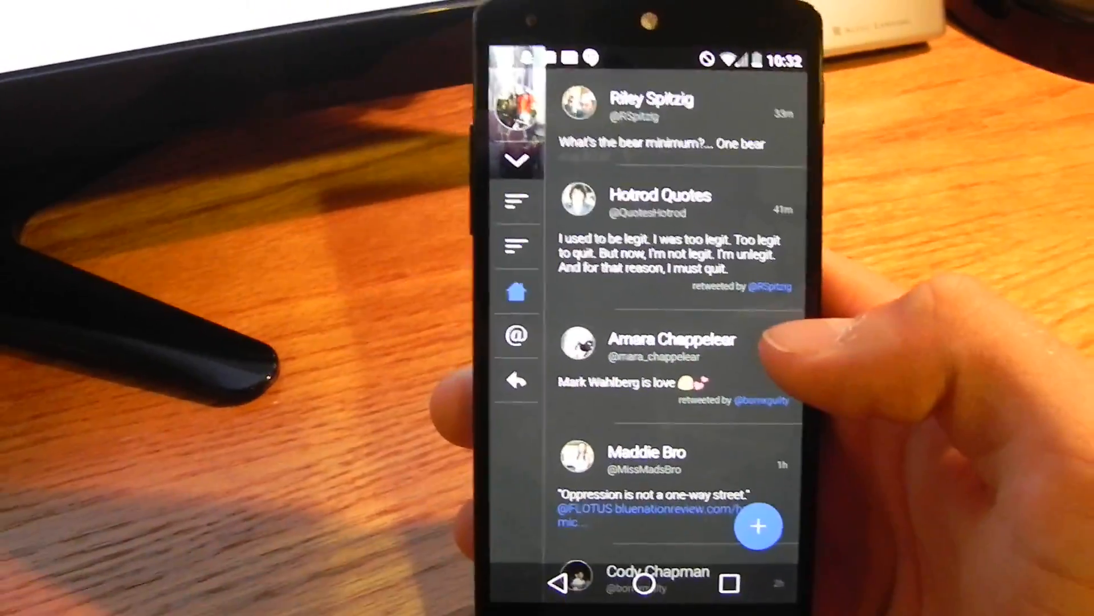
scroll(up, 3)
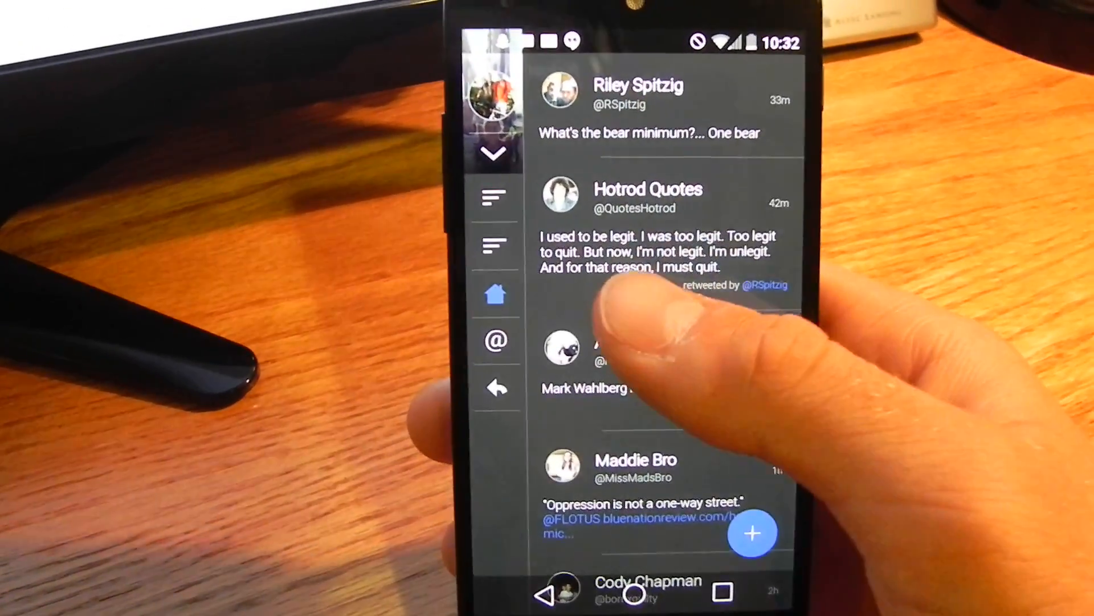
scroll(down, 3)
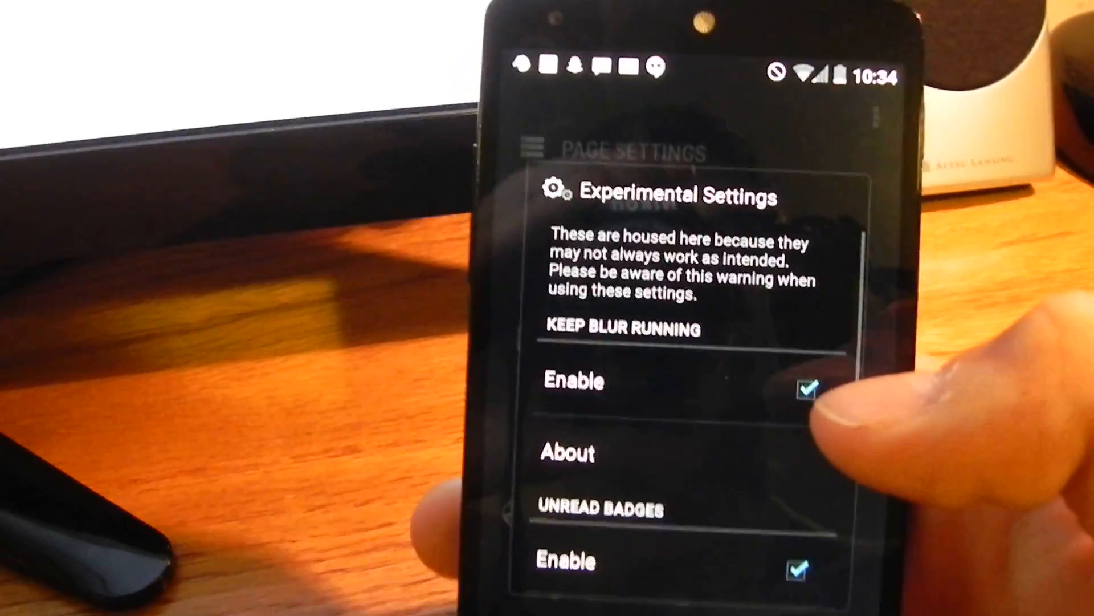
Review Count Style, Known Bugs and Download badge options, then exit Experimental Settings
scroll(down, 3)
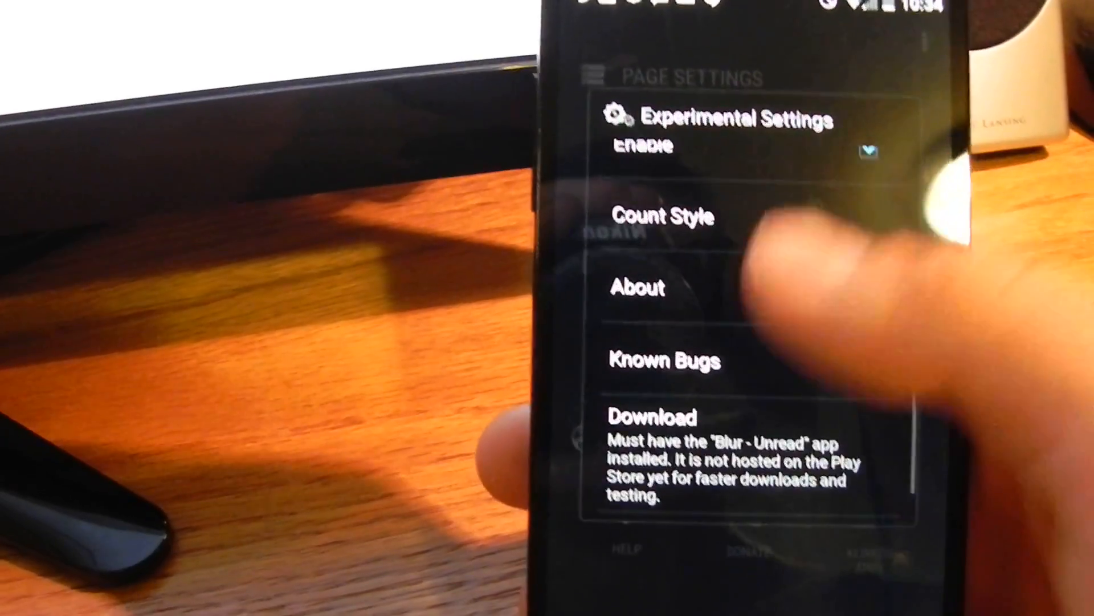
scroll(up, 3)
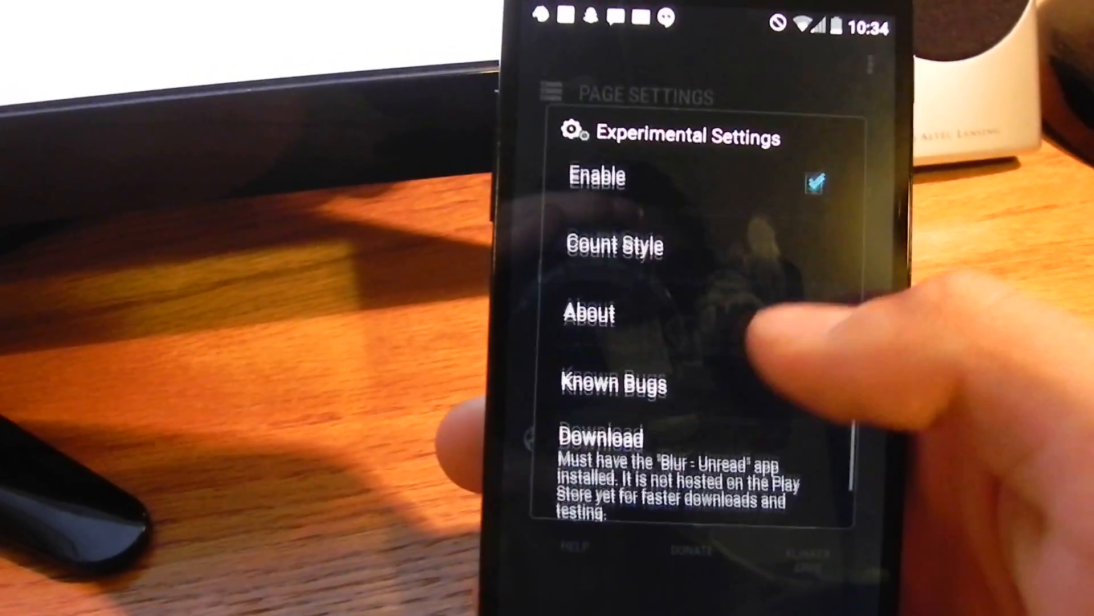
scroll(up, 3)
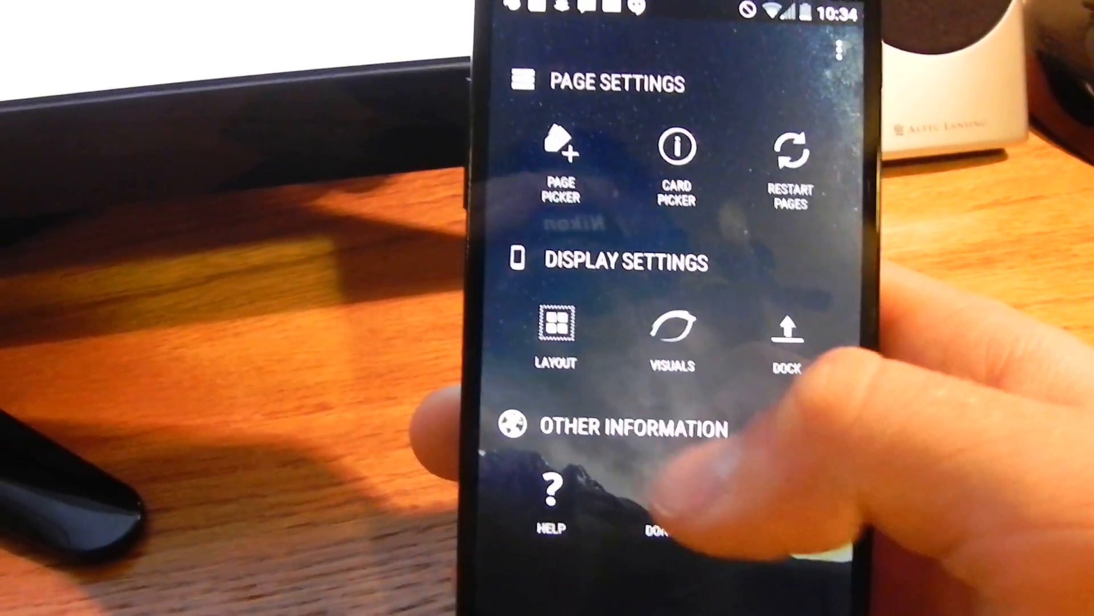
click(555, 328)
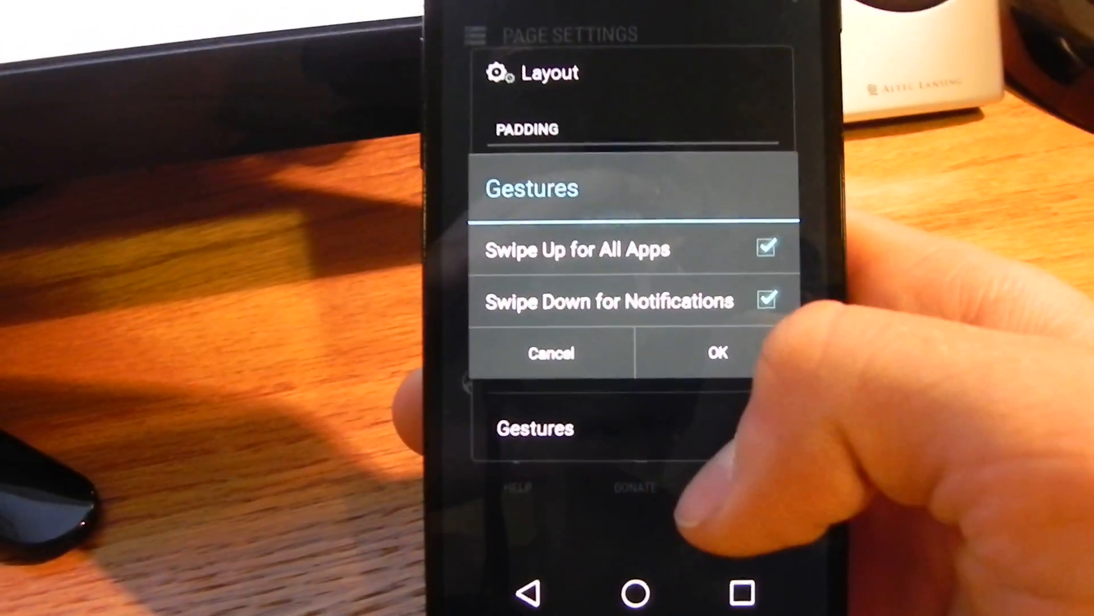
Close Gestures with Swipe Up for All Apps and Swipe Down for Notifications kept on
click(716, 352)
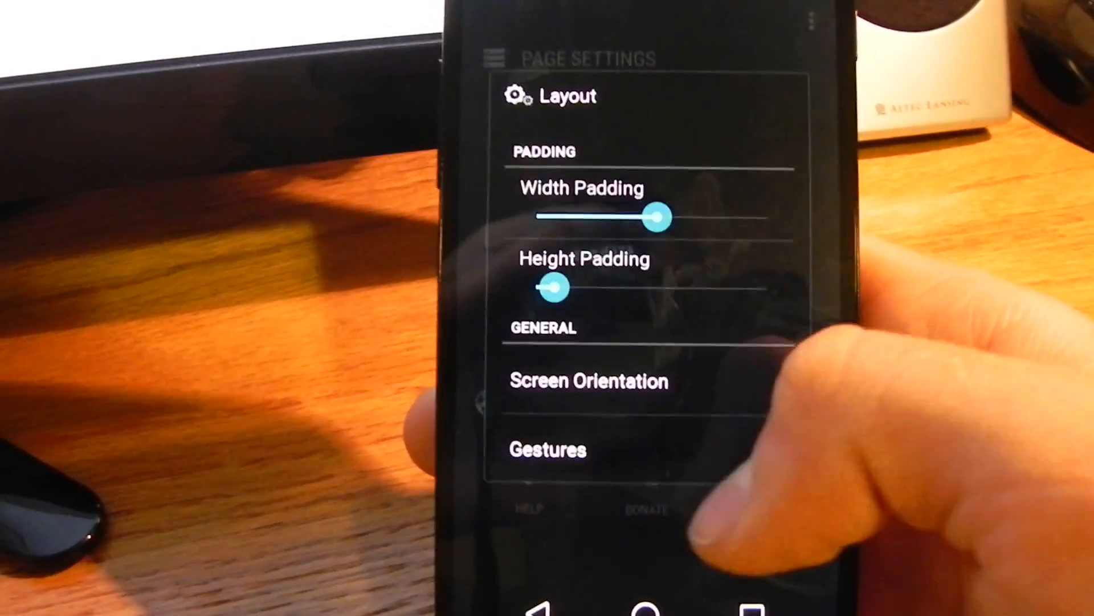